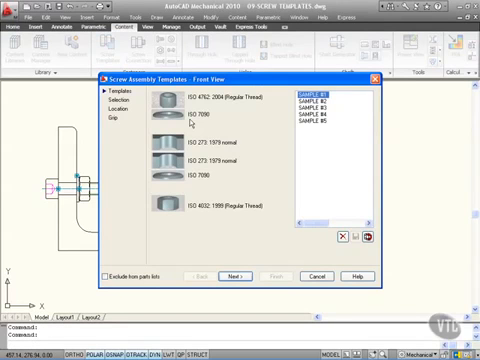
{"action": "mouse_move", "coordinate": [230, 138]}
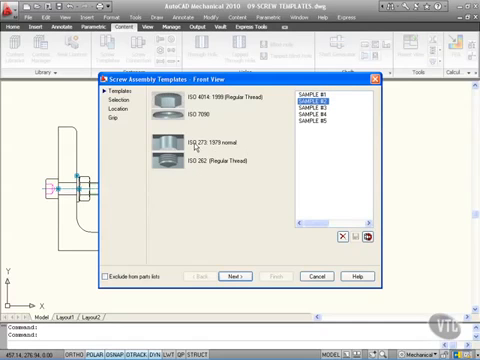
{"action": "mouse_move", "coordinate": [176, 127]}
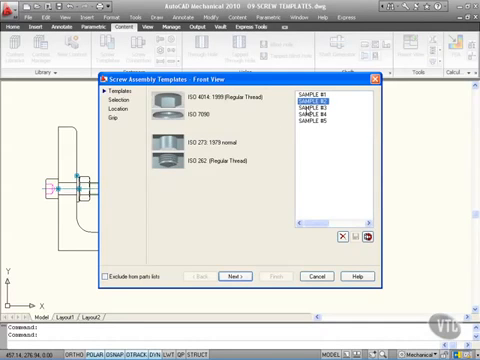
Step: Load the SAMPLE #1 screw template, giving a hex bolt, washer and nut stack sized M16
{"action": "left_click", "coordinate": [328, 114]}
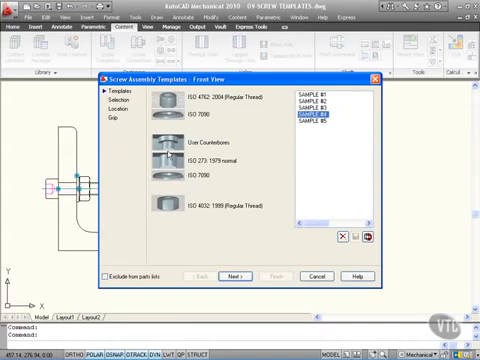
{"action": "mouse_move", "coordinate": [202, 143]}
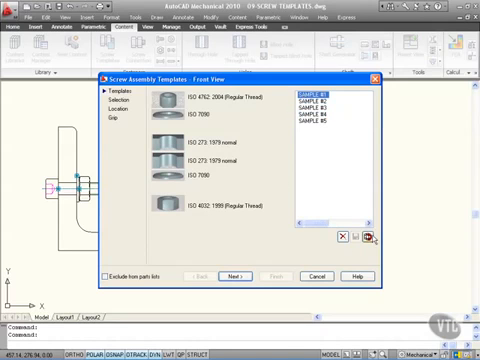
{"action": "mouse_move", "coordinate": [366, 237]}
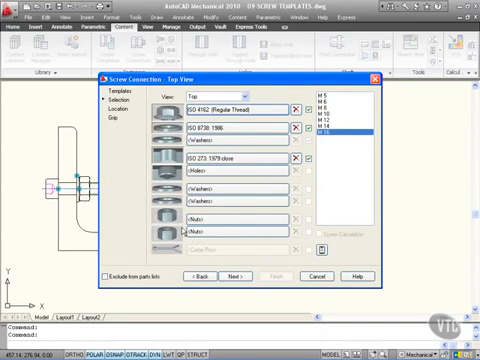
{"action": "mouse_move", "coordinate": [230, 176]}
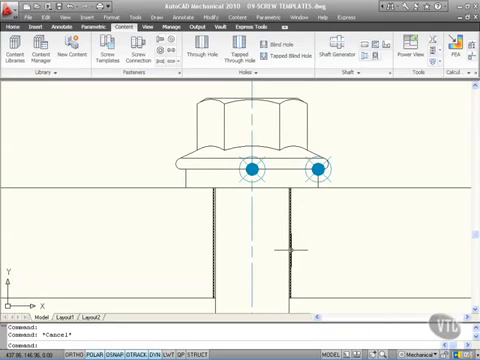
{"action": "mouse_move", "coordinate": [262, 233]}
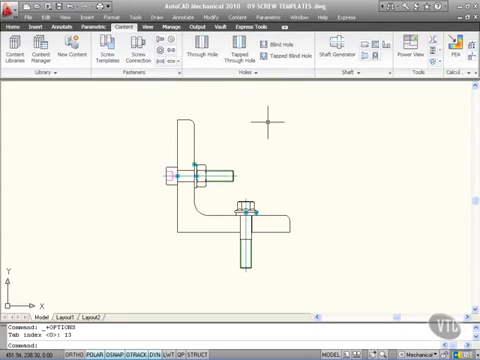
{"action": "mouse_move", "coordinate": [268, 124]}
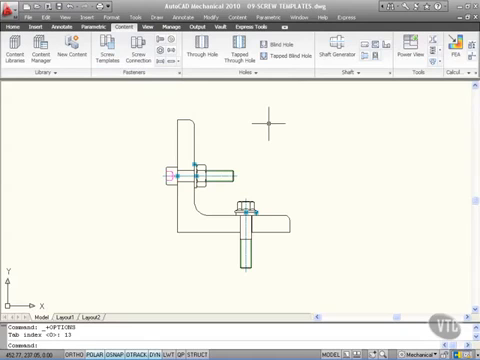